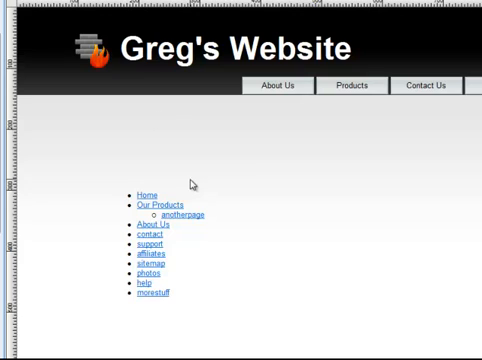
pyautogui.moveTo(310, 264)
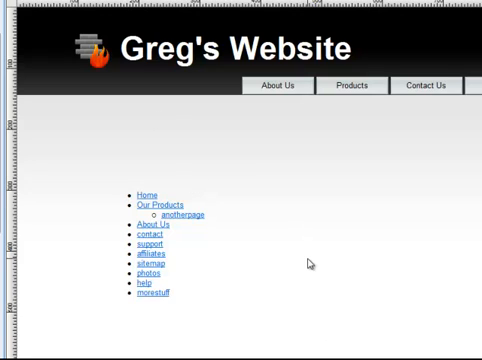
pyautogui.moveTo(292, 288)
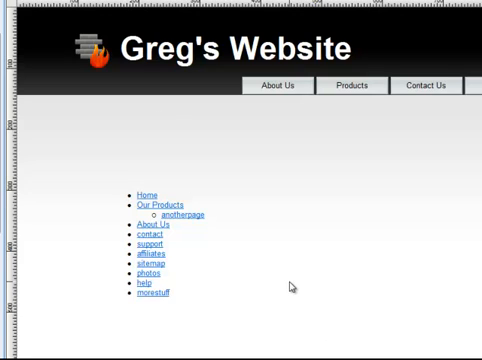
pyautogui.moveTo(320, 300)
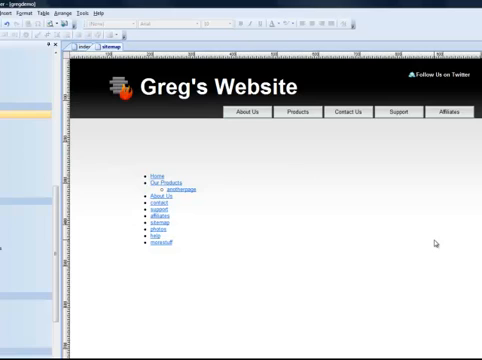
pyautogui.moveTo(208, 248)
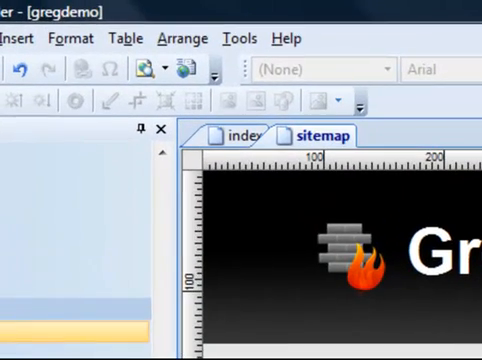
# - Generate the website's XML sitemap from Tools > Sitemap
pyautogui.click(236, 38)
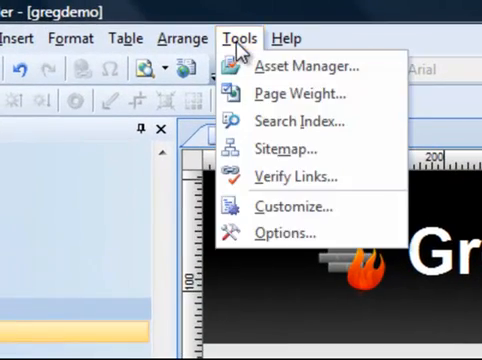
pyautogui.click(288, 148)
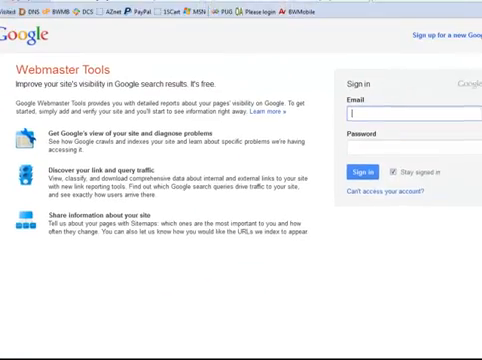
# - Highlight the sitemap address format yourdomain.com/sitemap.xml on the Webmaster Tools page
pyautogui.scroll(-3)
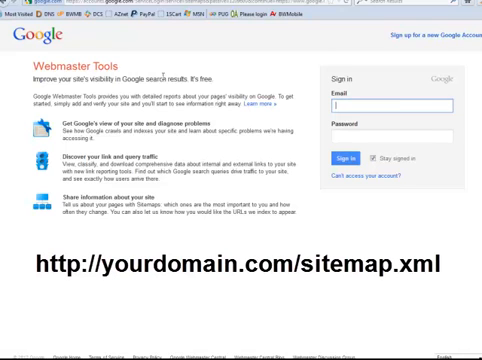
pyautogui.moveTo(36, 288); pyautogui.dragTo(450, 288)
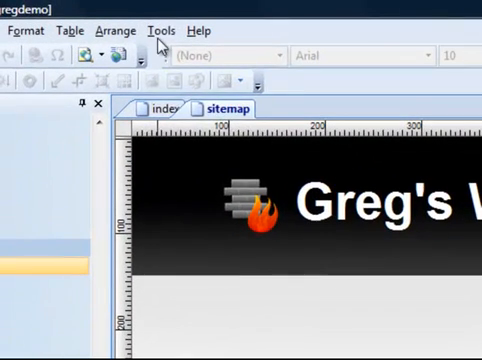
# - Run Tools > Sitemap again so sitemap.xml appears in the site's folder
pyautogui.click(160, 30)
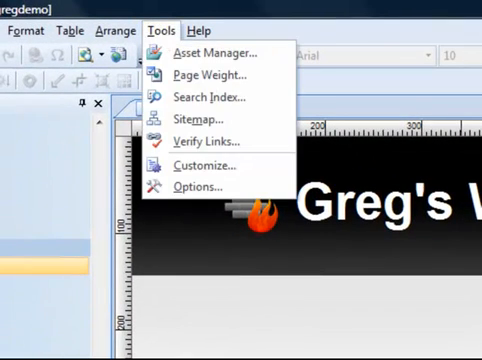
pyautogui.click(204, 116)
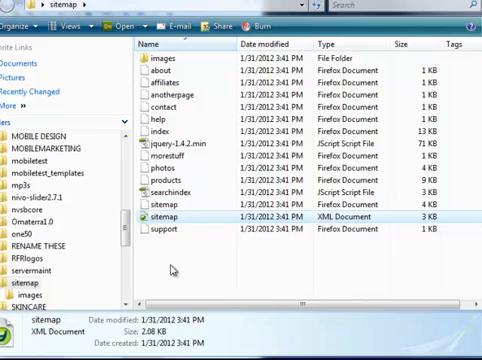
# - View sitemap.xml in WordPad, showing each page URL with last-modified date, change frequency and priority
pyautogui.rightClick(178, 212)
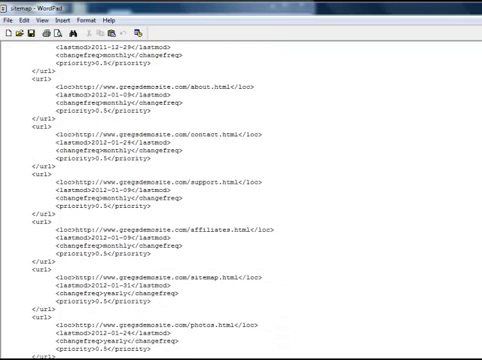
pyautogui.scroll(3)
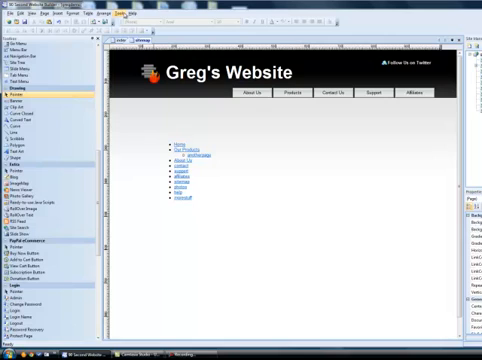
# - Show the Sitemap Configuration dialog with generate-on-publish enabled, site URL and per-page settings
pyautogui.click(122, 12)
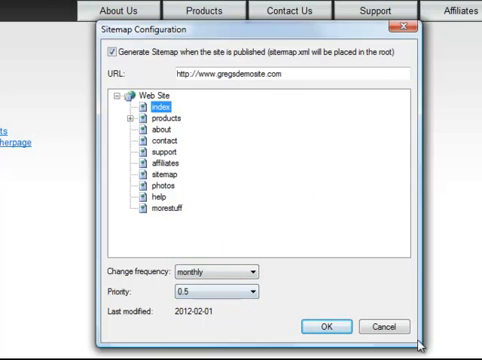
pyautogui.moveTo(330, 280)
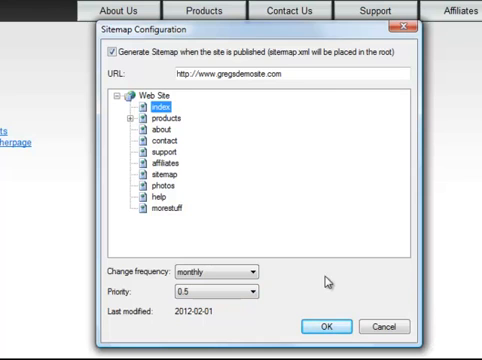